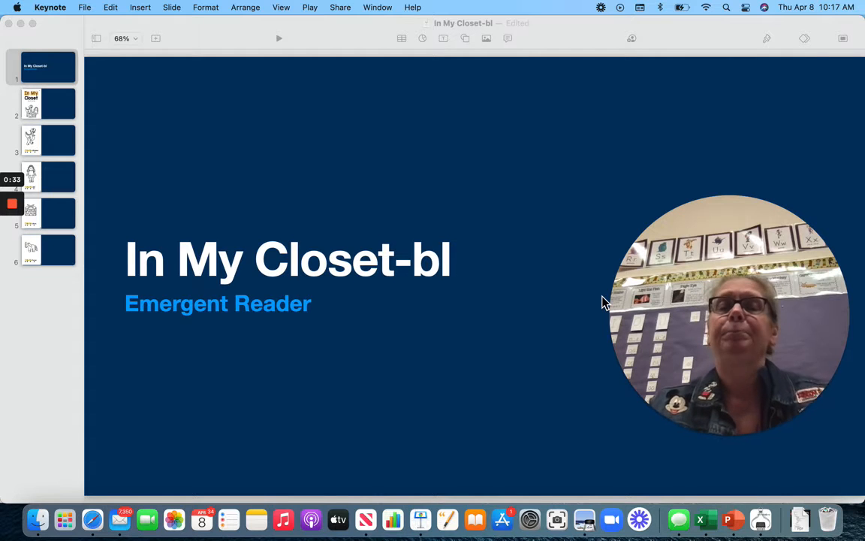
Show the 'In My Closet' cover page, the second slide
click(38, 103)
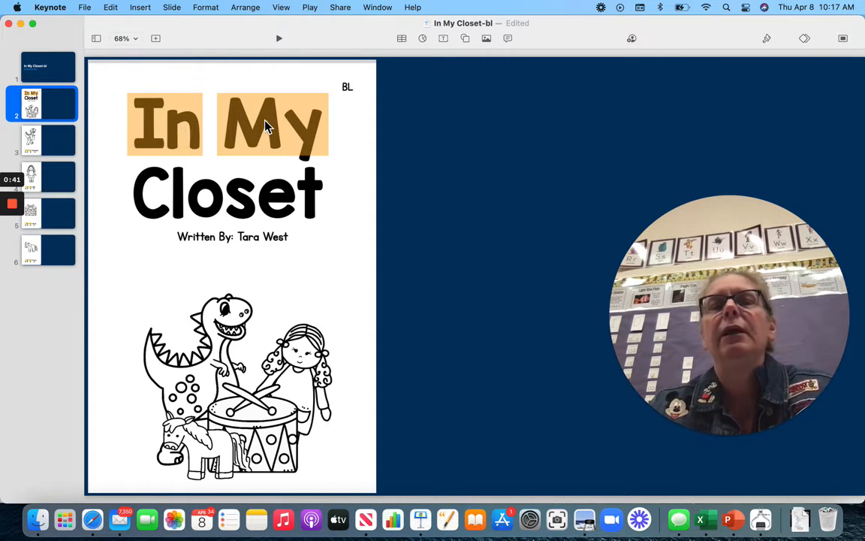
mouse_move(208, 270)
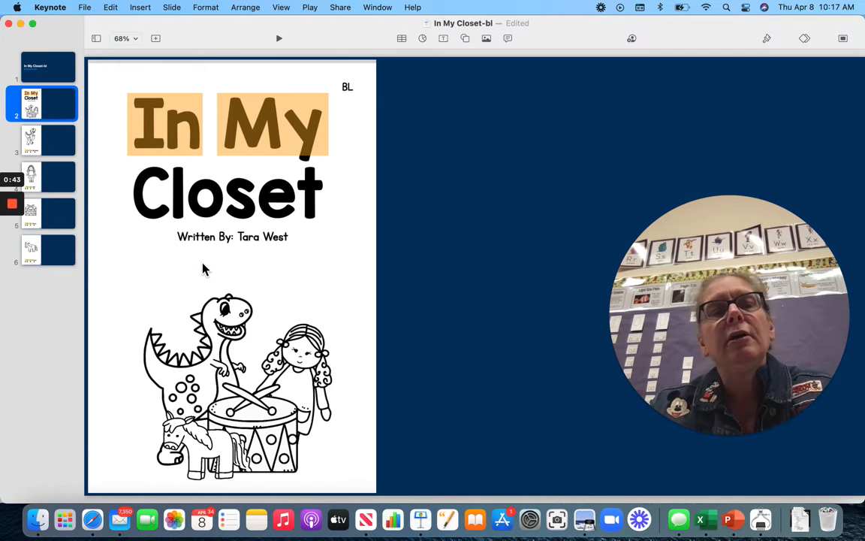
click(42, 141)
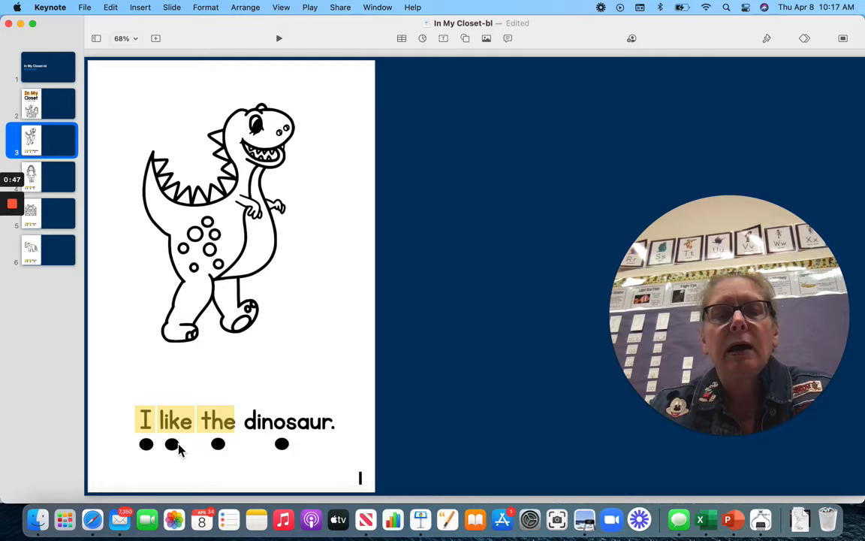
mouse_move(283, 452)
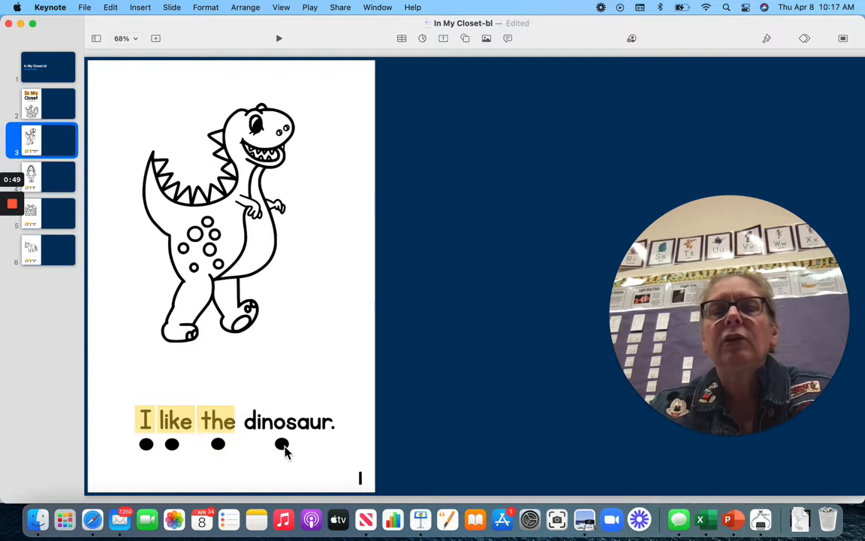
click(42, 176)
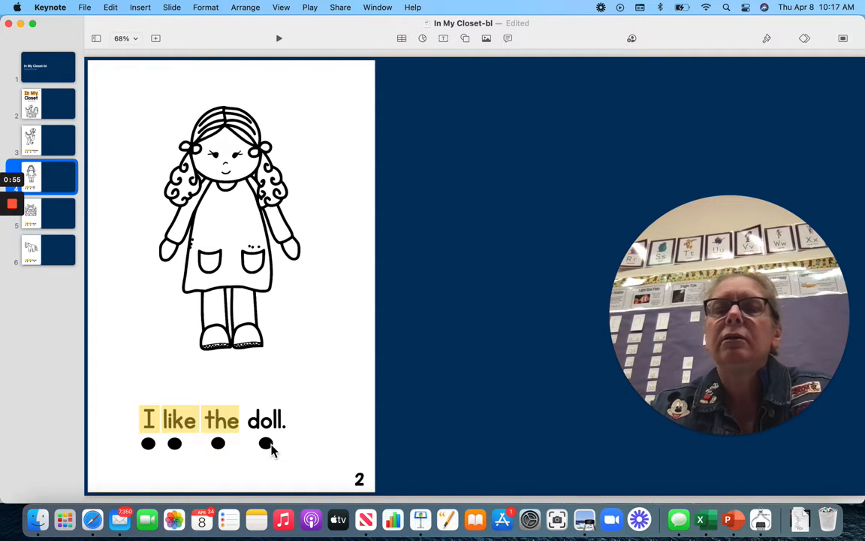
click(48, 214)
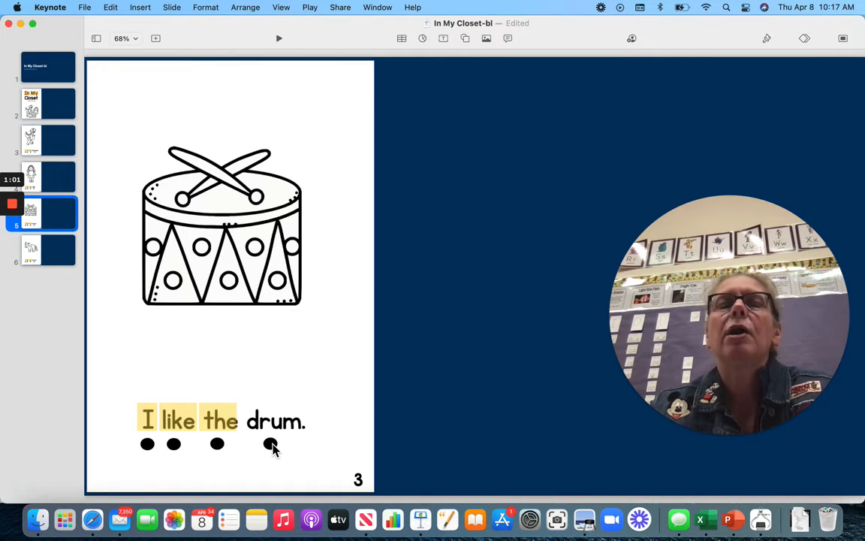
click(42, 249)
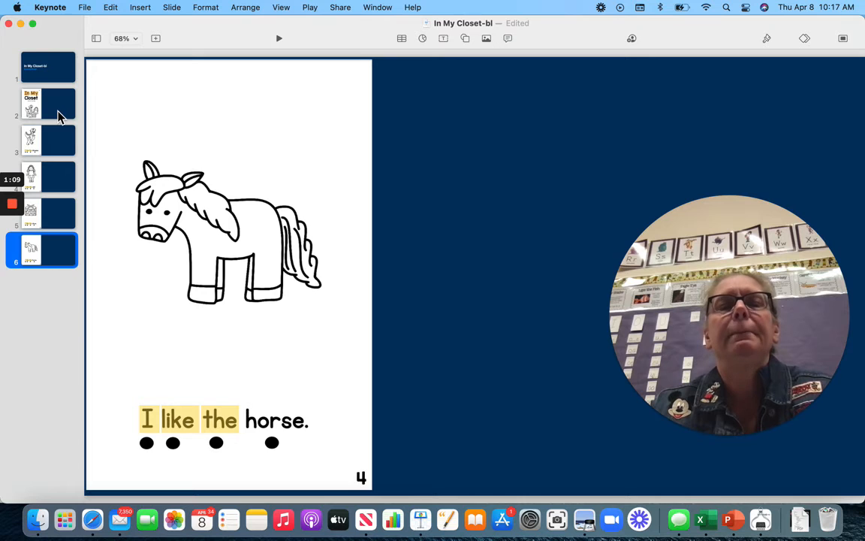
click(37, 104)
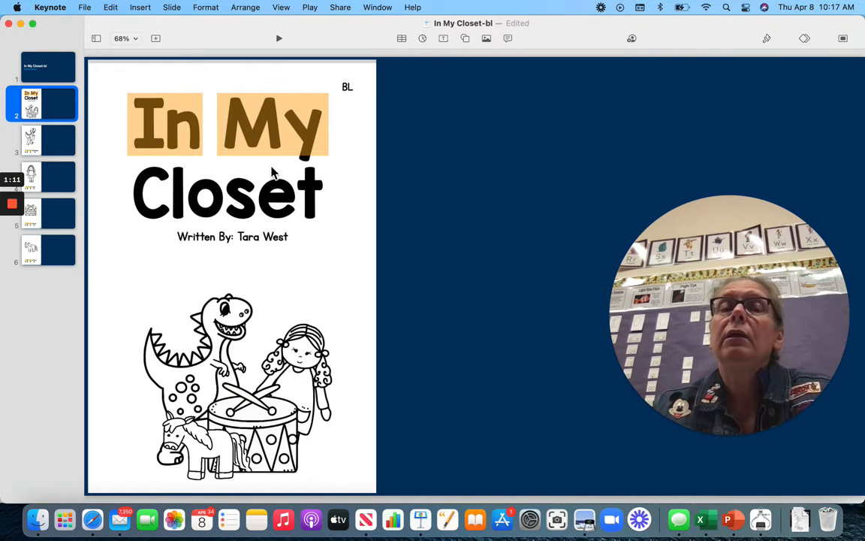
Page through the dinosaur, doll and drum slides to land on 'I like the horse'
click(42, 141)
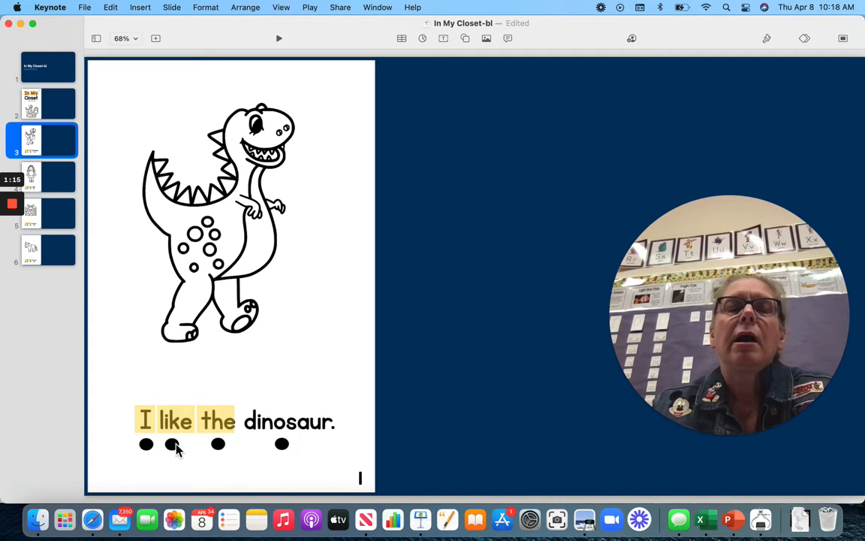
mouse_move(263, 451)
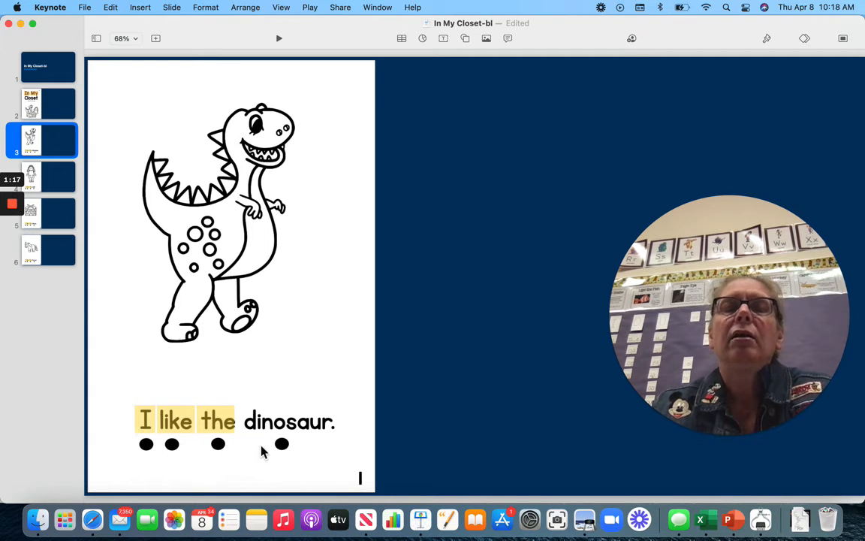
click(42, 177)
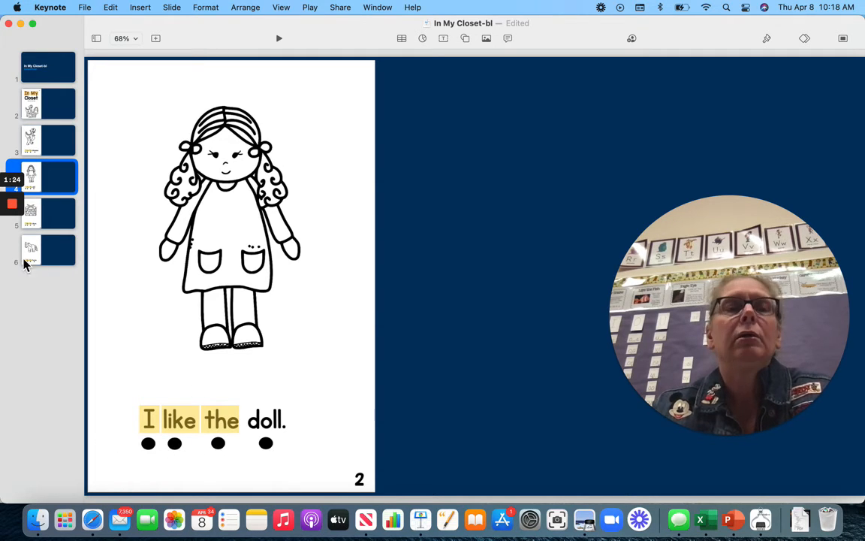
click(48, 213)
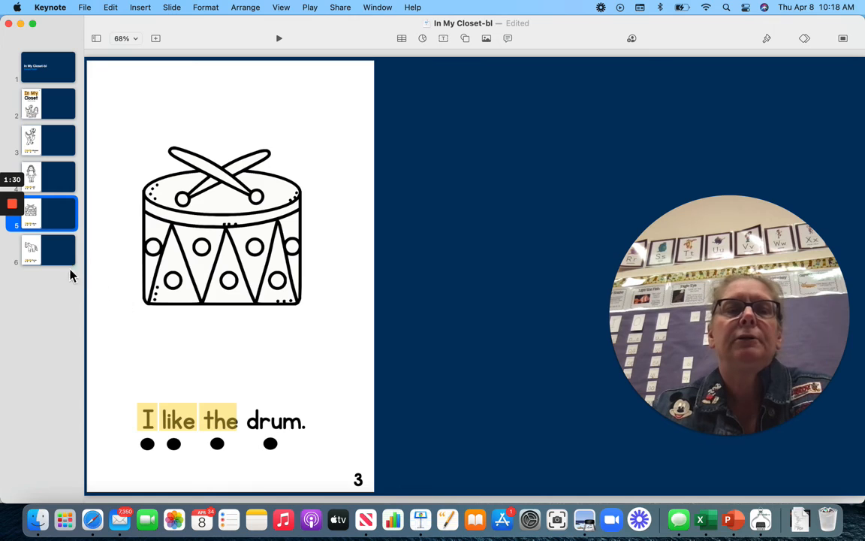
click(32, 249)
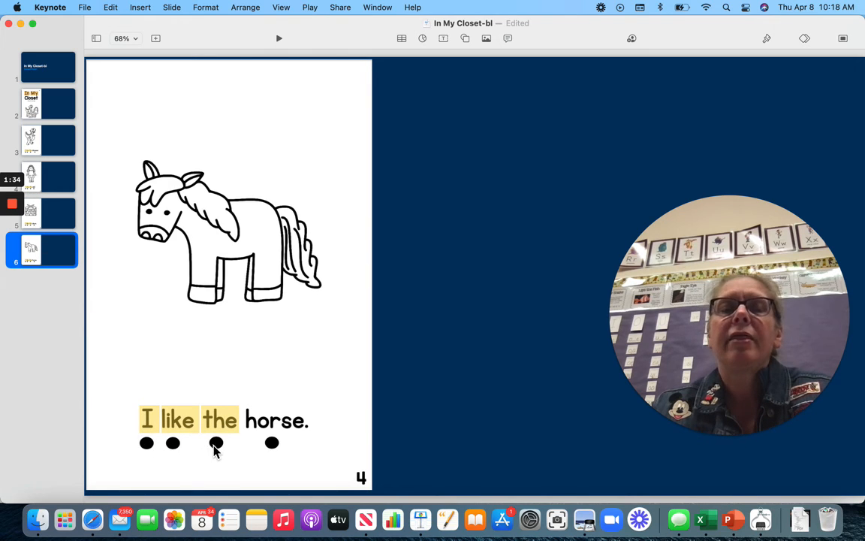
mouse_move(165, 301)
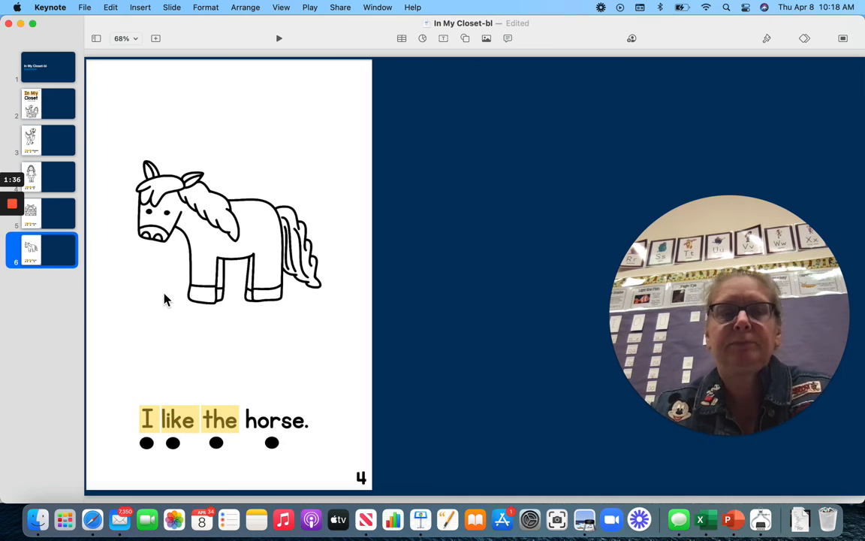